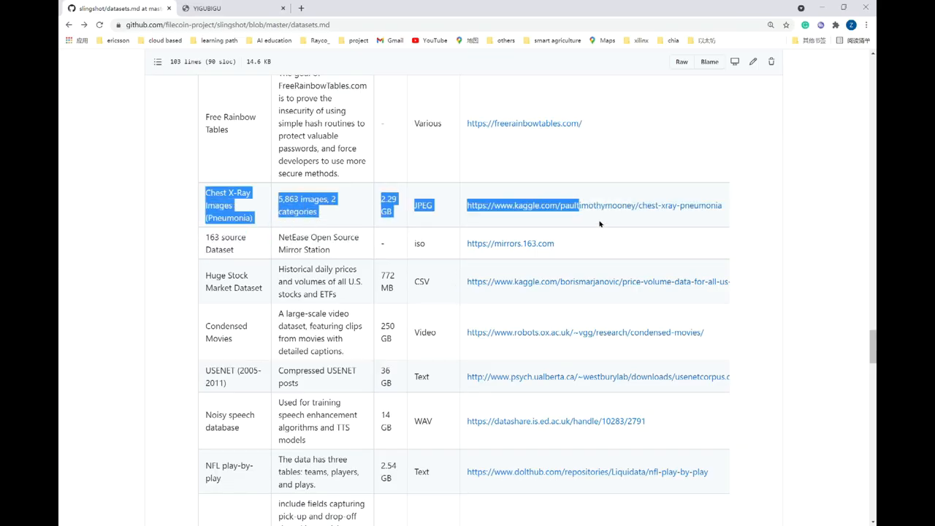
- Open the Kaggle link for the Chest X-Ray Images (Pneumonia) dataset from datasets.md
{"action": "left_click", "coordinate": [593, 205]}
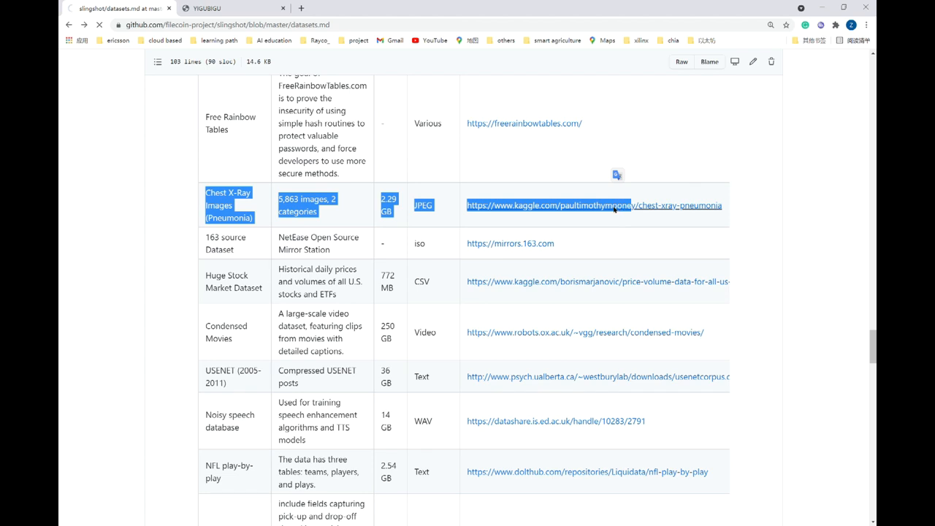
{"action": "left_click", "coordinate": [593, 205]}
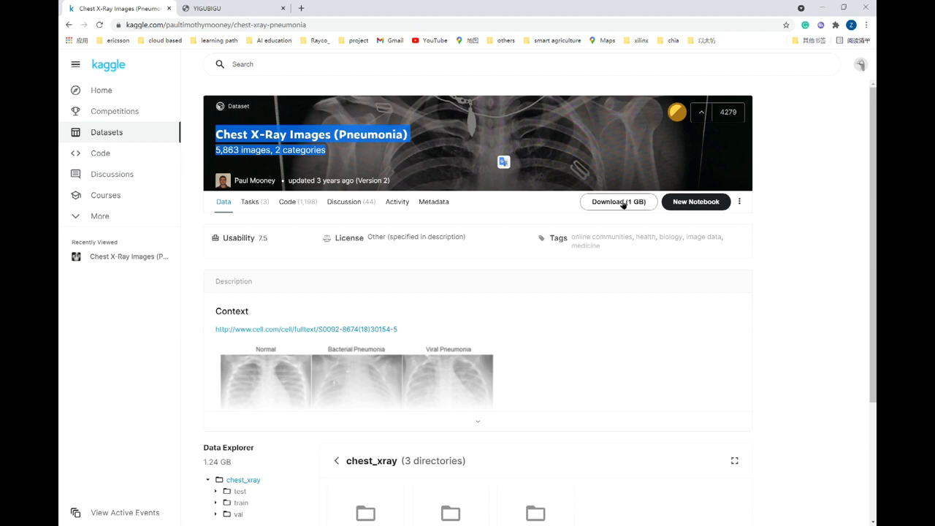
{"action": "mouse_move", "coordinate": [650, 259]}
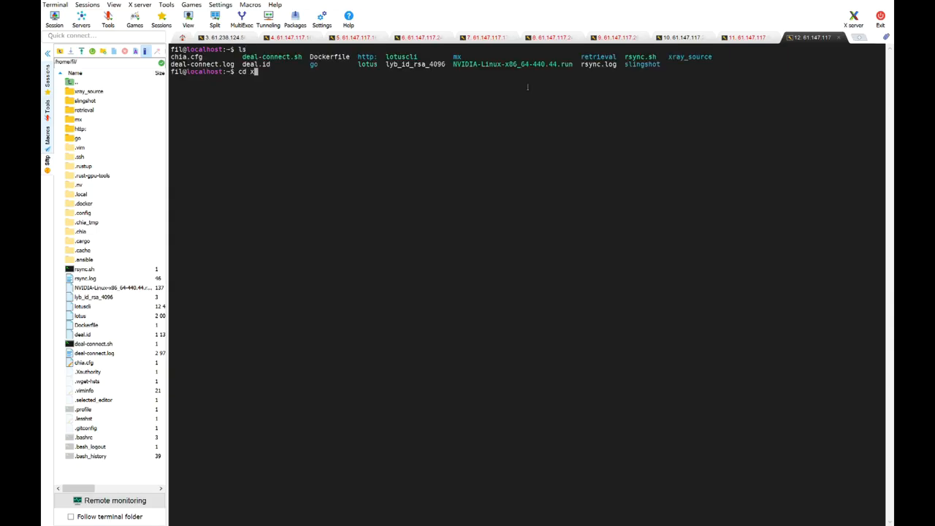
- Download the Kaggle chest-xray-pneumonia dataset into xray_source, confirm archive.zip, then switch to session 4
{"action": "key", "text": "Return"}
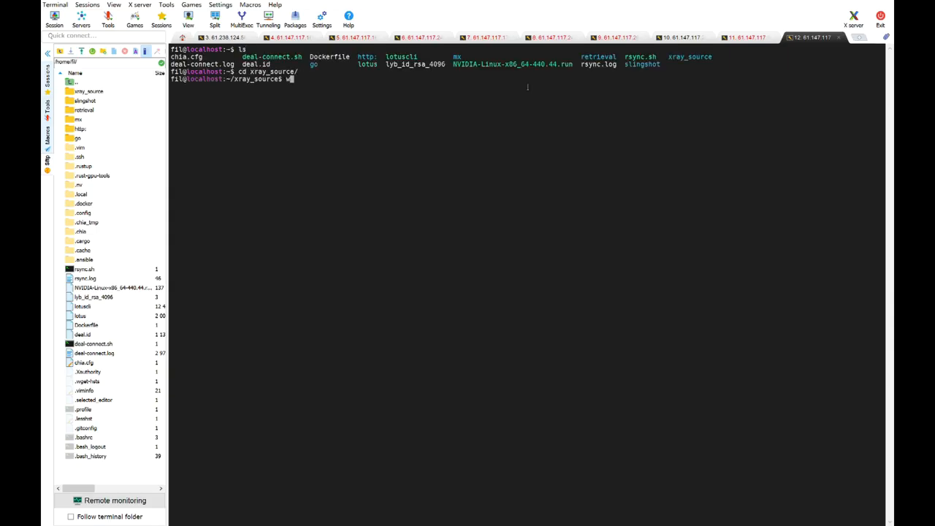
{"action": "type", "text": "get https://www.kaggle.com/paultimothymooney/chest-xray-pneumonia/download"}
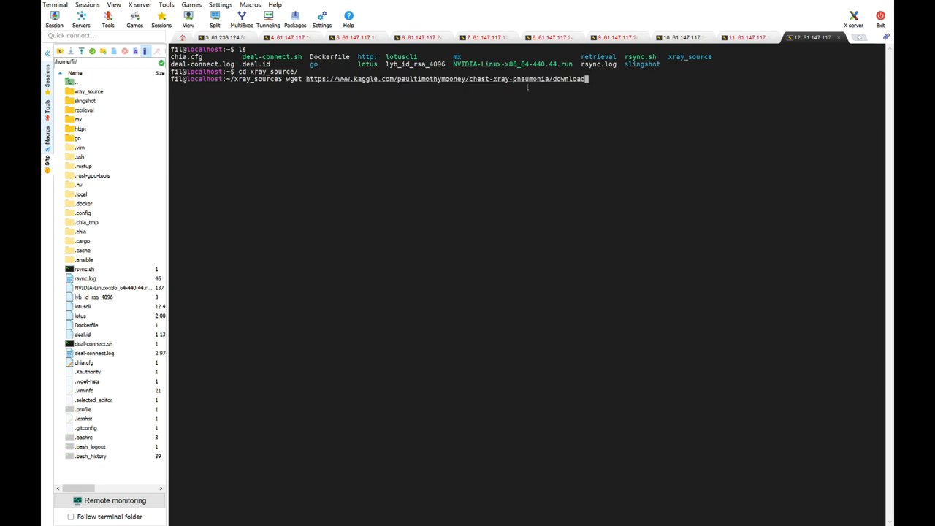
{"action": "key", "text": "Return"}
{"action": "type", "text": "l"}
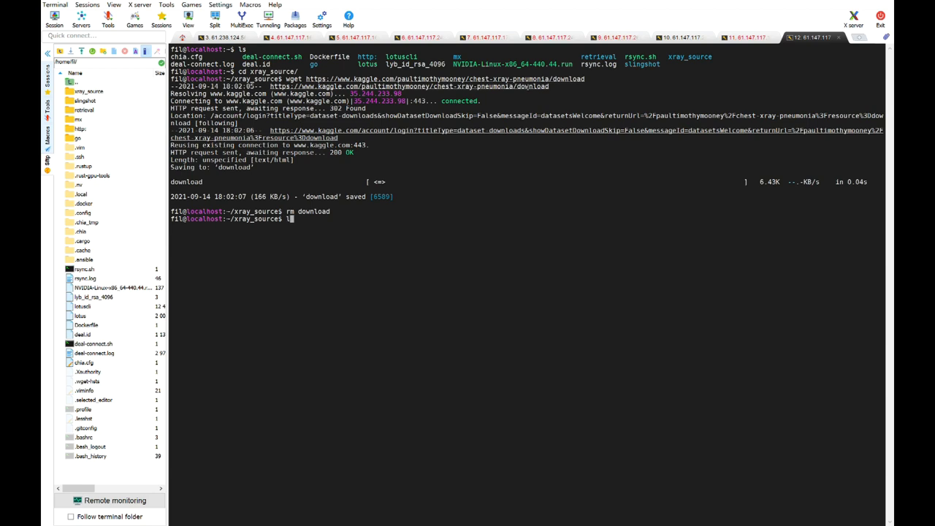
{"action": "key", "text": "Return"}
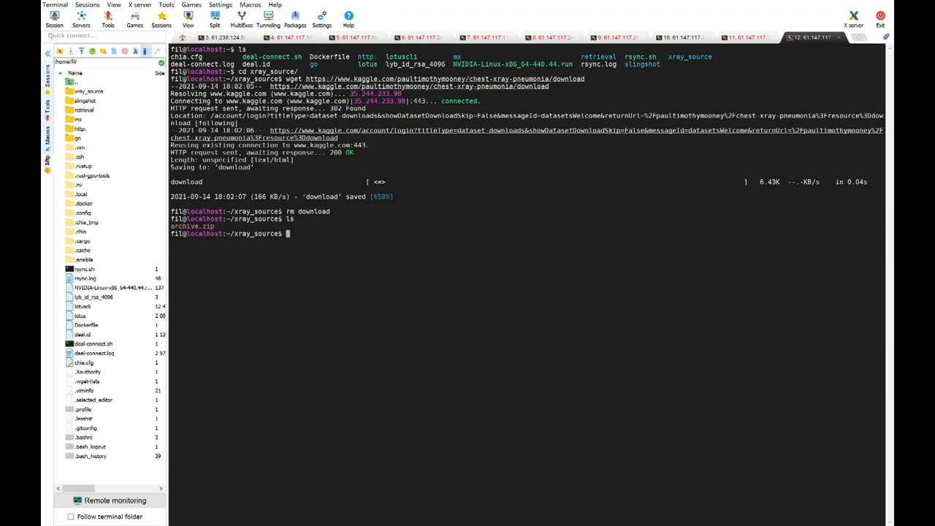
{"action": "left_click", "coordinate": [307, 37]}
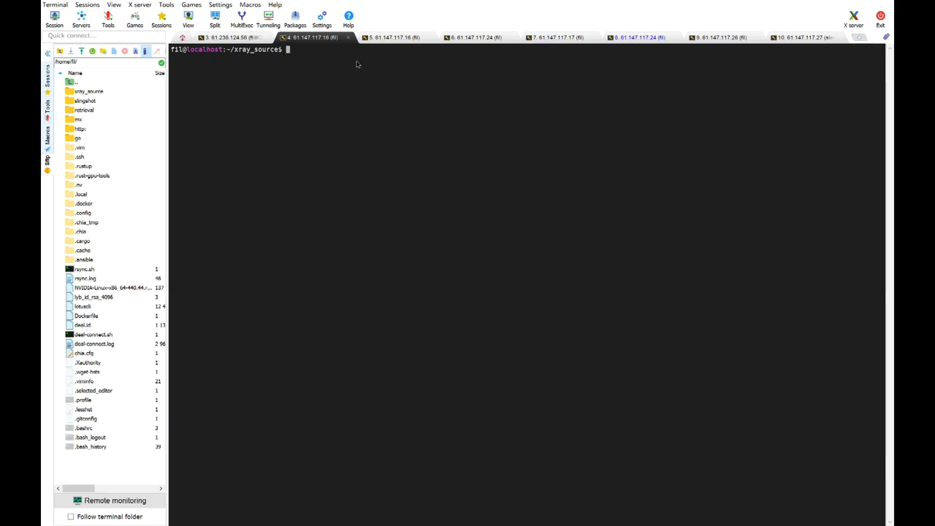
{"action": "mouse_move", "coordinate": [407, 69]}
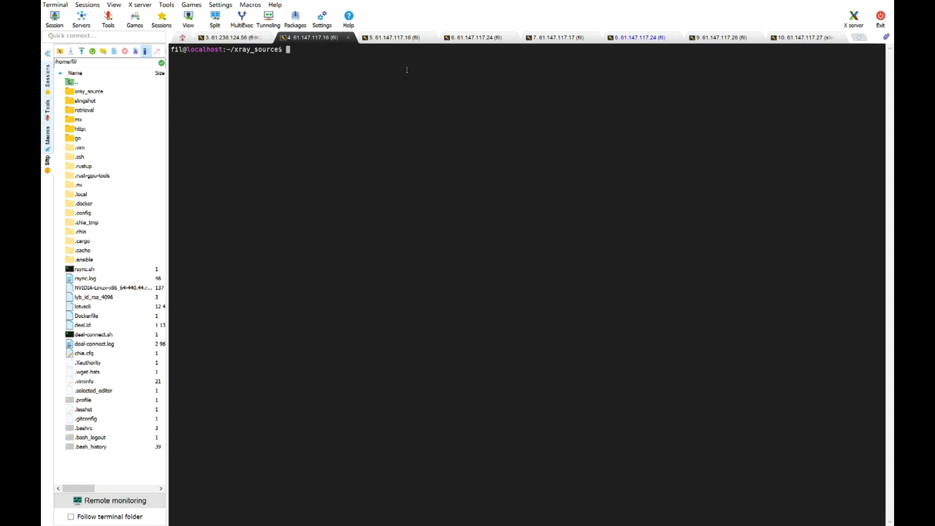
- Import archive.zip into the Lotus client using repo /mnt/lotus/.lotus, getting an import ID and root CID
{"action": "type", "text": "ls"}
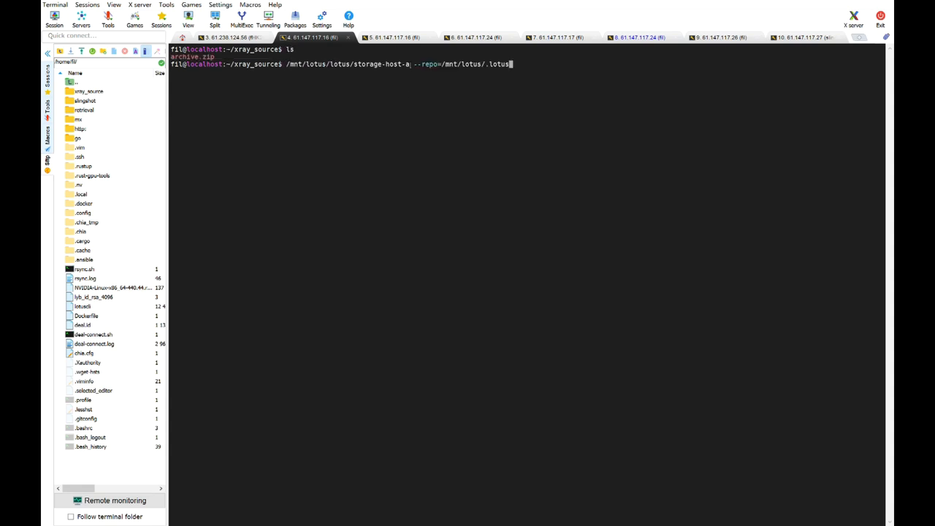
{"action": "type", "text": "cl"}
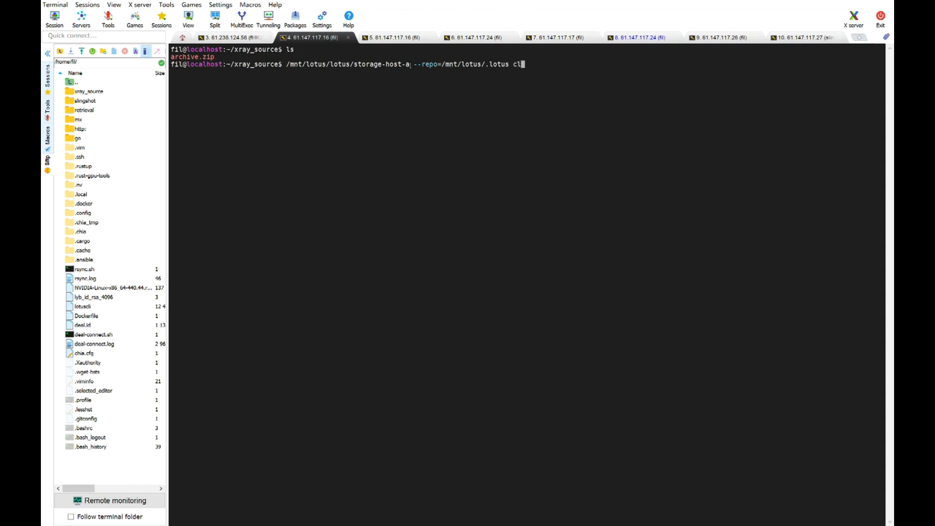
{"action": "type", "text": "ient imprt"}
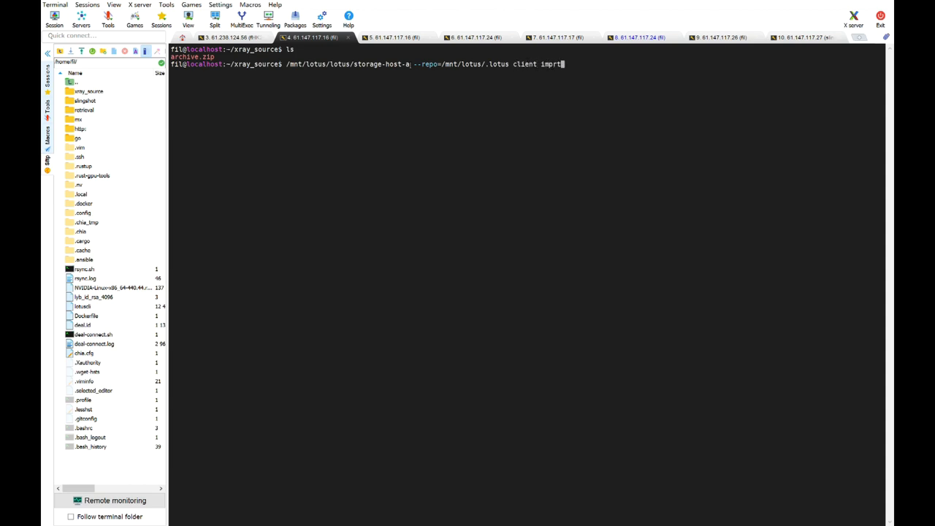
{"action": "type", "text": "import"}
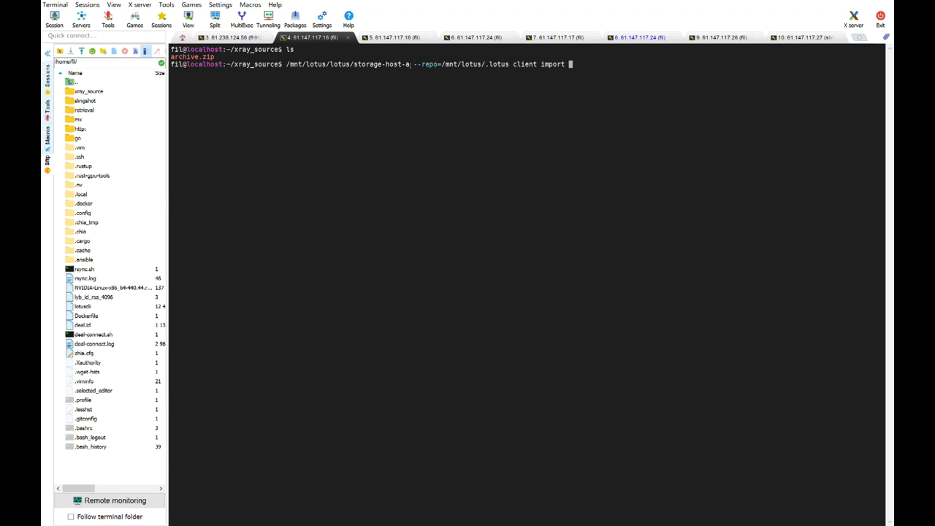
{"action": "type", "text": "archive.zip"}
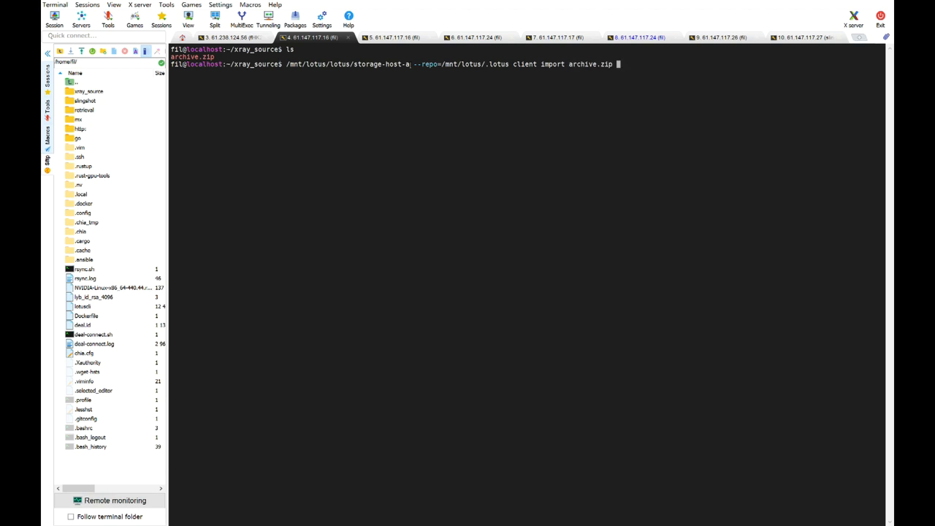
{"action": "key", "text": "Return"}
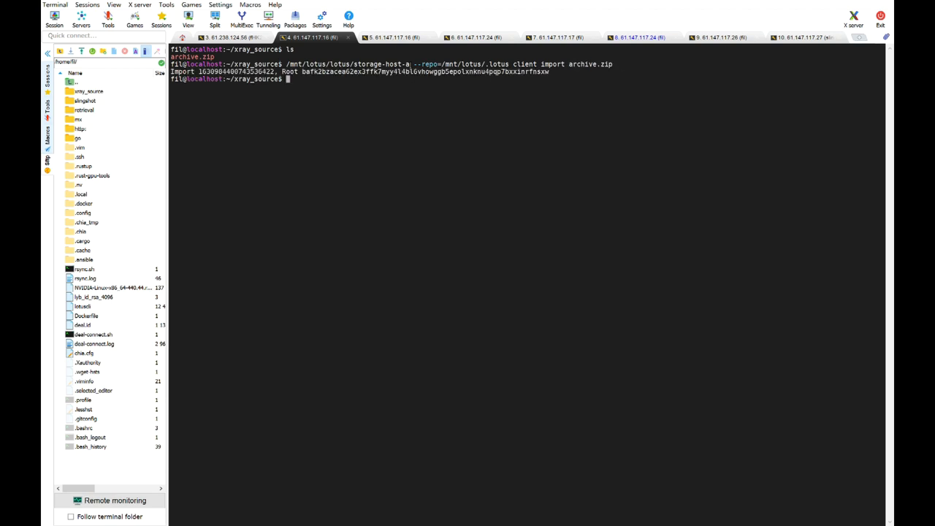
{"action": "type", "text": "/mnt/lotus/lotus/storage-host-a --repo=/mnt/lotus/.lotus"}
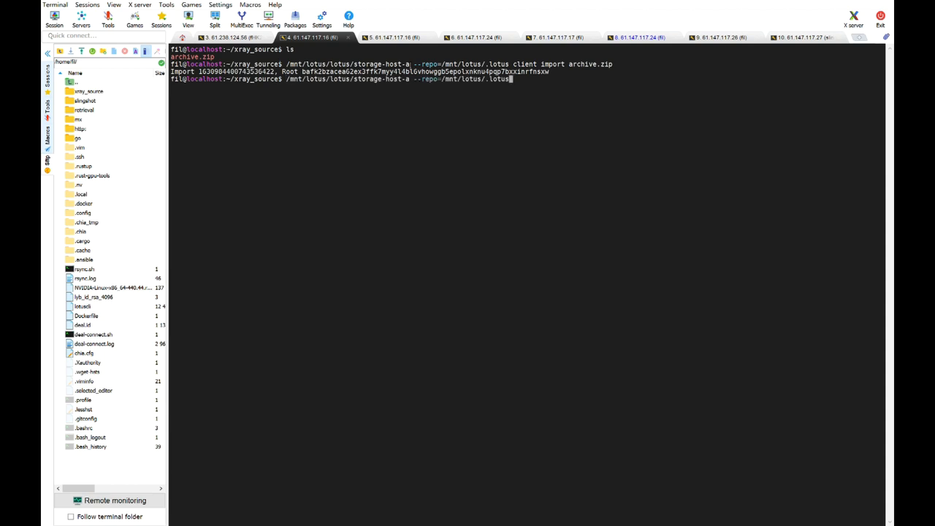
- Start a Lotus client deal for the root CID with 378-day duration and miner f01126517
{"action": "type", "text": "client"}
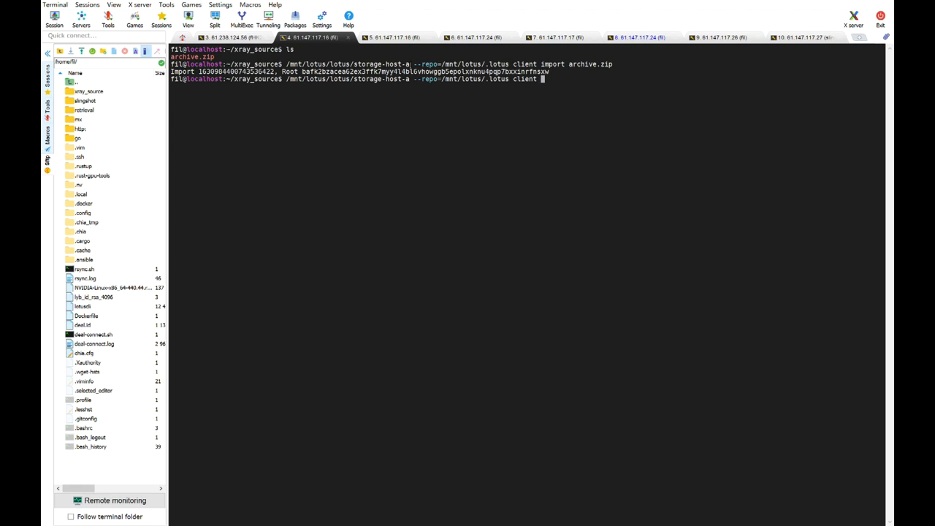
{"action": "type", "text": "deal"}
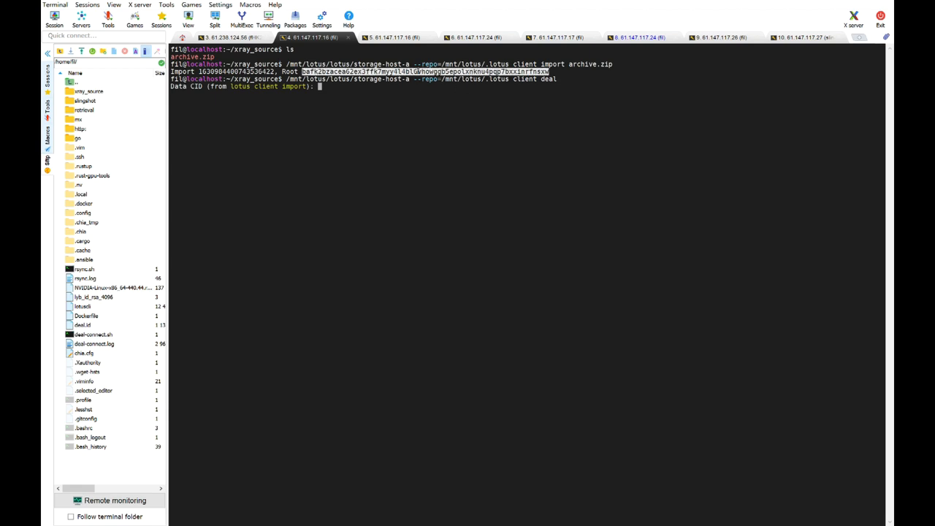
{"action": "key", "text": "Return"}
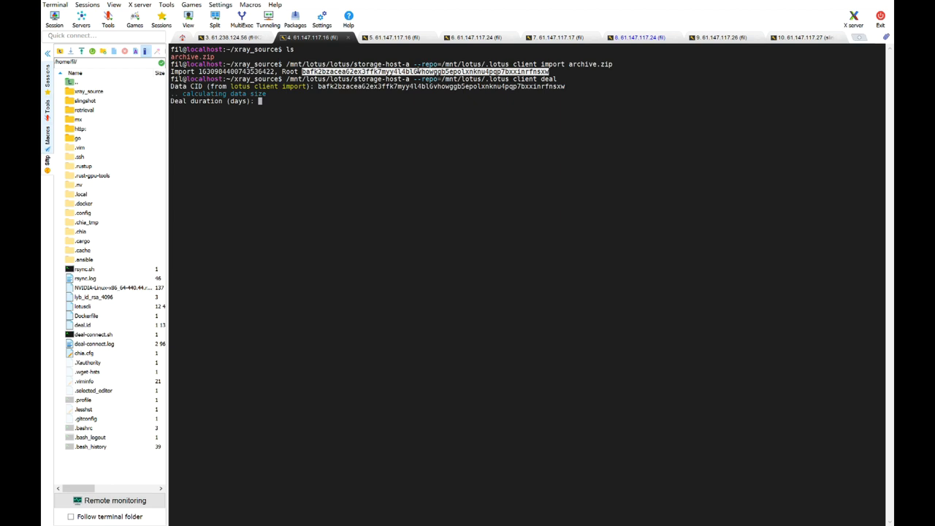
{"action": "type", "text": "378"}
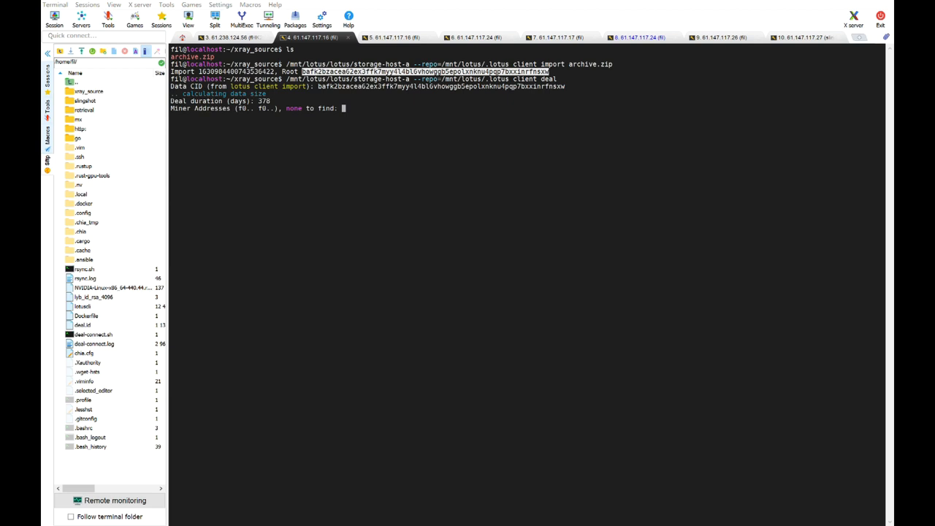
{"action": "type", "text": "f01126517"}
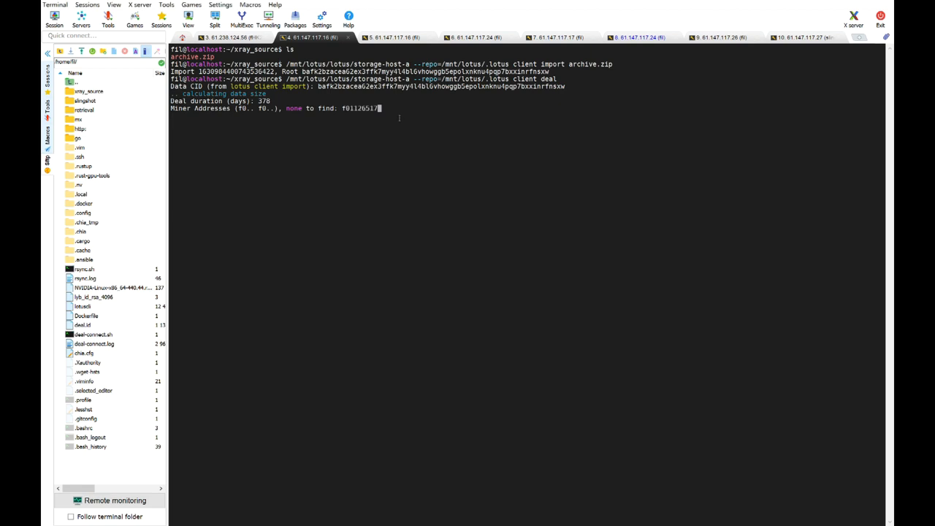
{"action": "key", "text": "Return"}
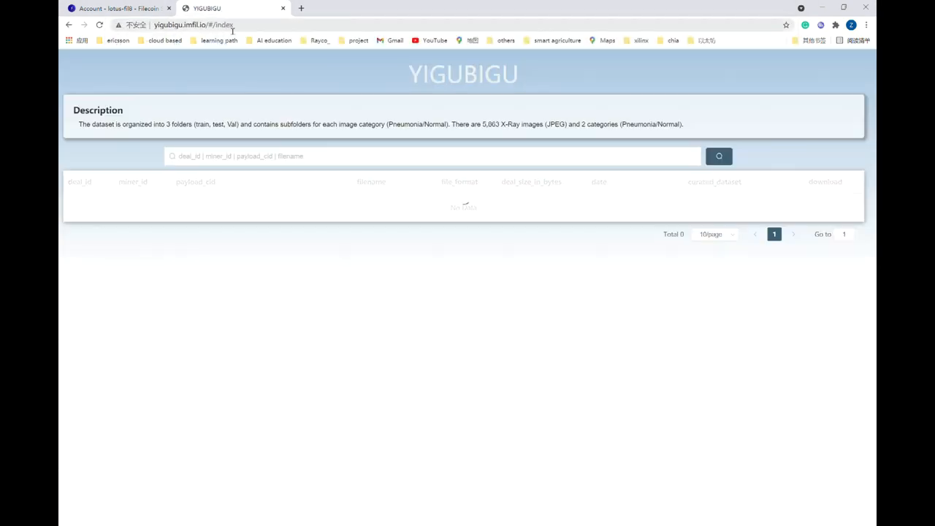
- Filter YIGUBIGU records to miner f01105079 and show retrieval details for the 14:26:26 entry
{"action": "left_click", "coordinate": [718, 155]}
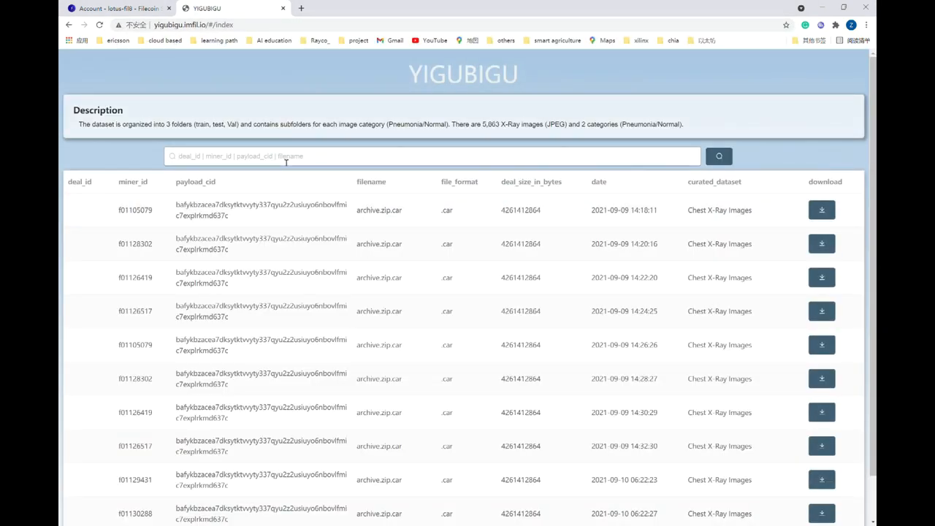
{"action": "type", "text": "f0"}
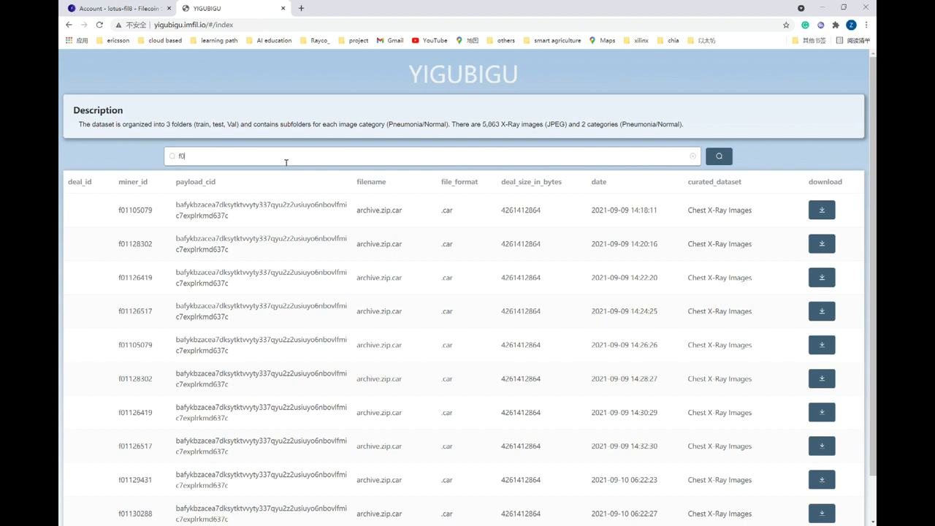
{"action": "type", "text": "1105"}
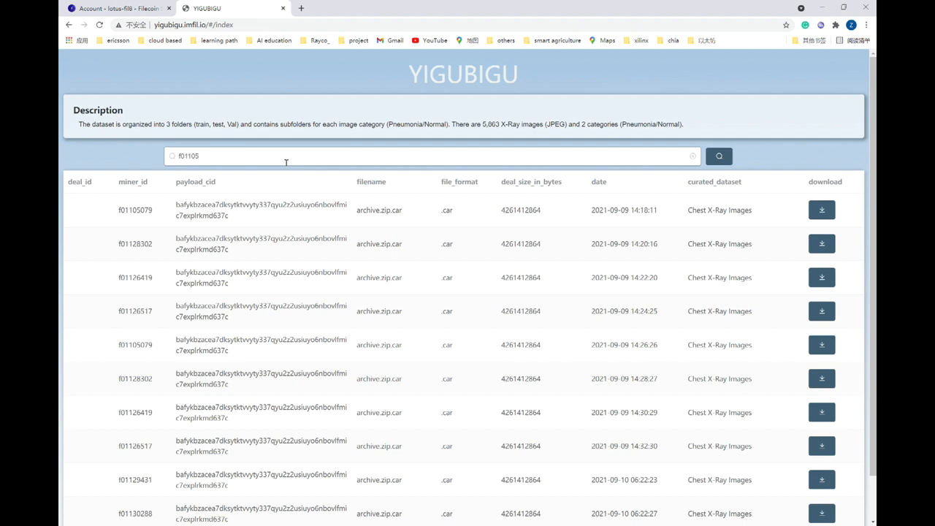
{"action": "type", "text": "079"}
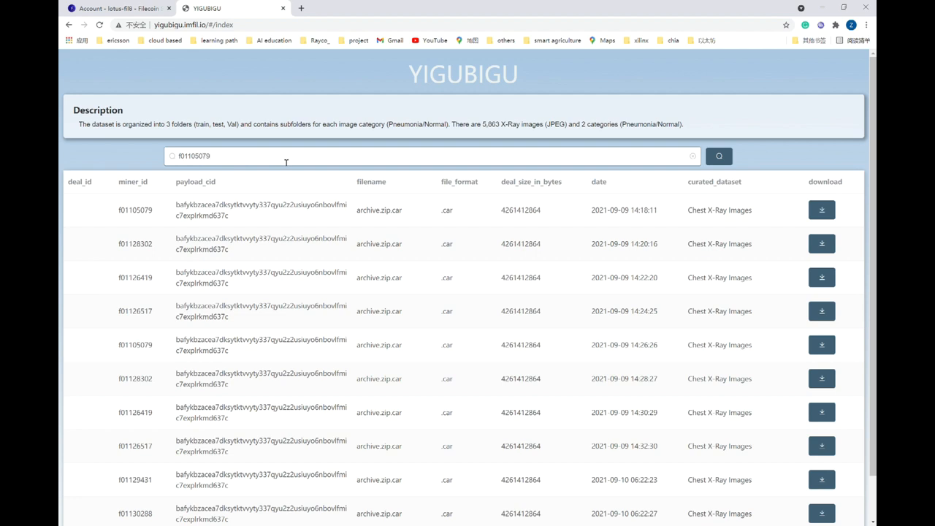
{"action": "left_click", "coordinate": [718, 156]}
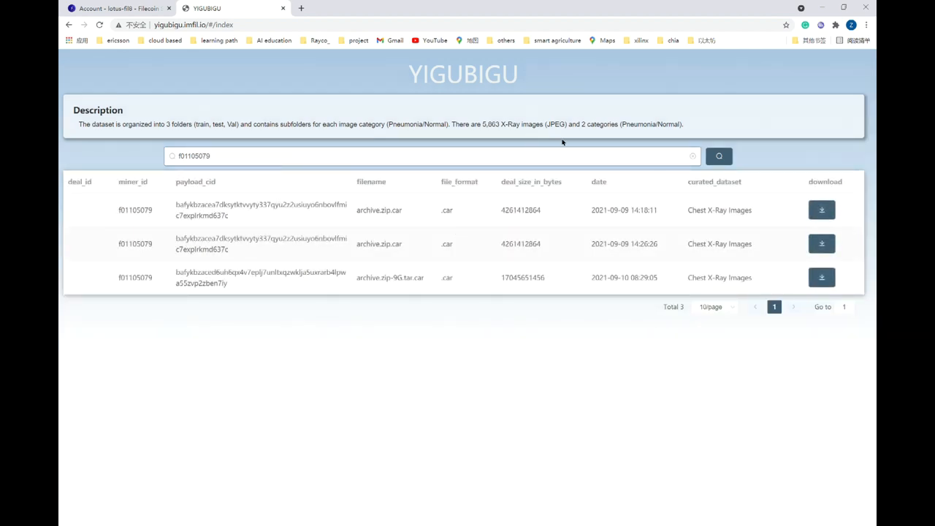
{"action": "left_click", "coordinate": [821, 210]}
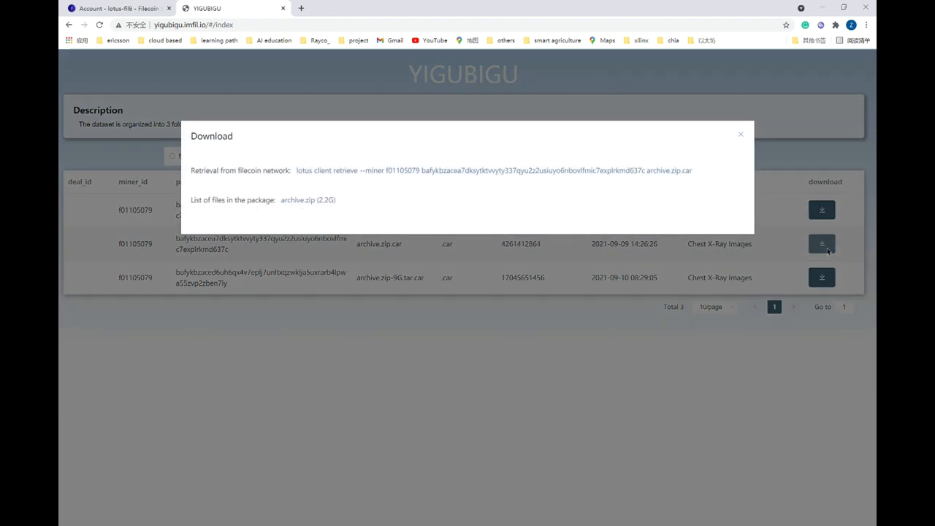